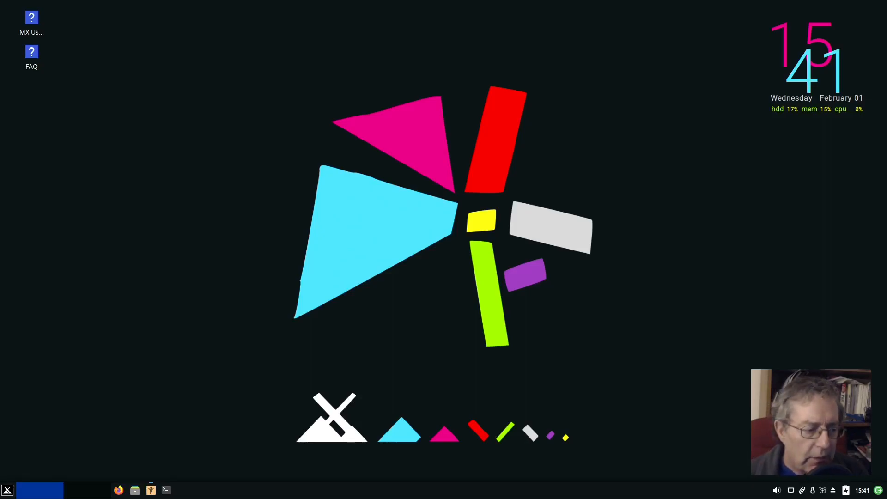
mouse_move(35, 447)
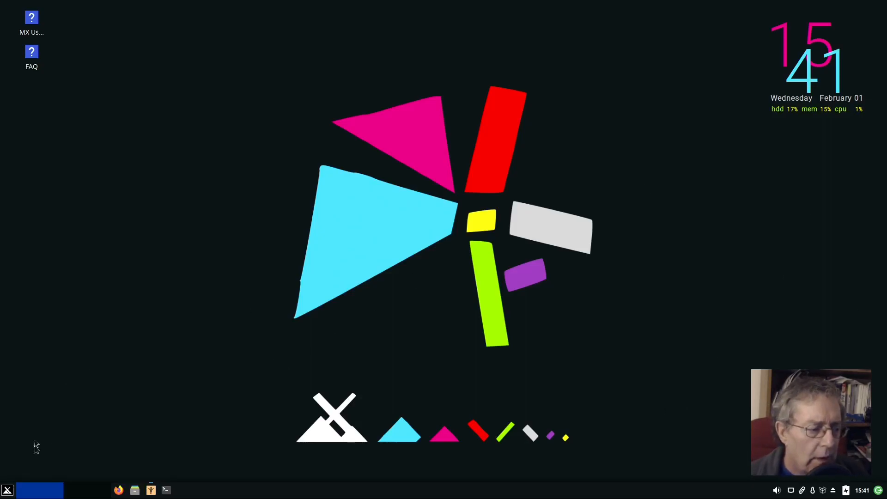
mouse_move(8, 490)
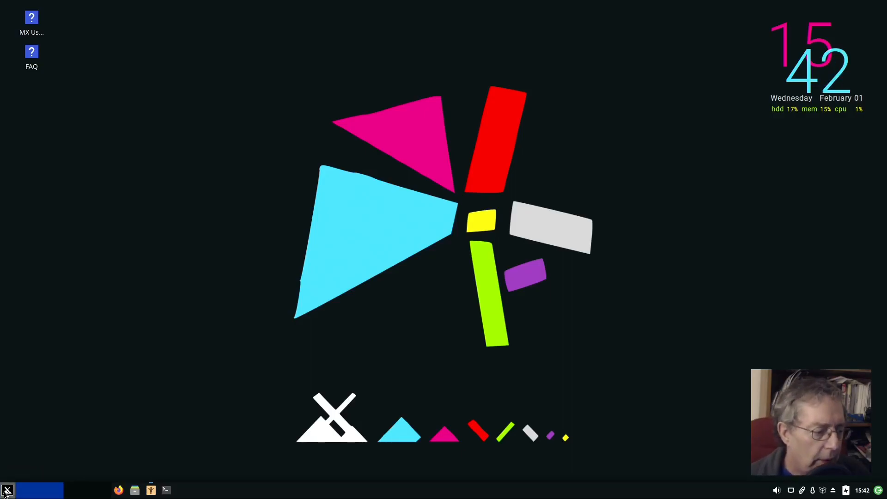
Step: Browse the Whisker menu's System category, dismiss the menu, then reopen it
left_click(7, 490)
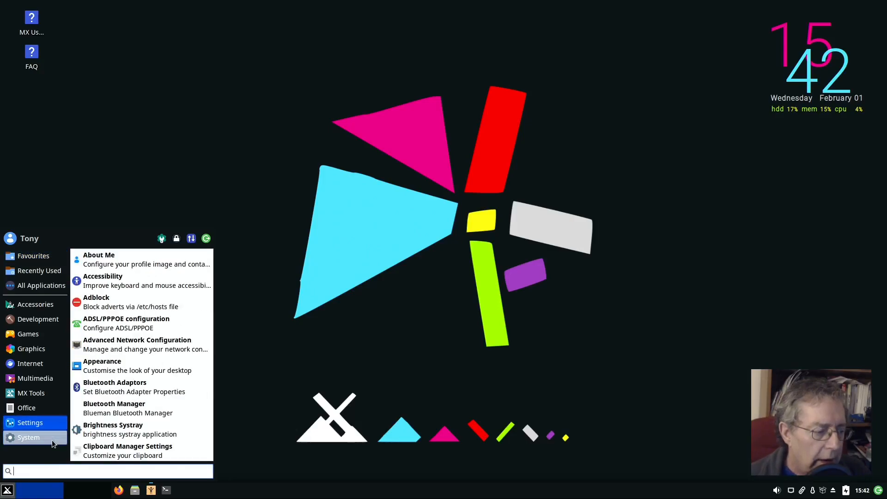
left_click(28, 436)
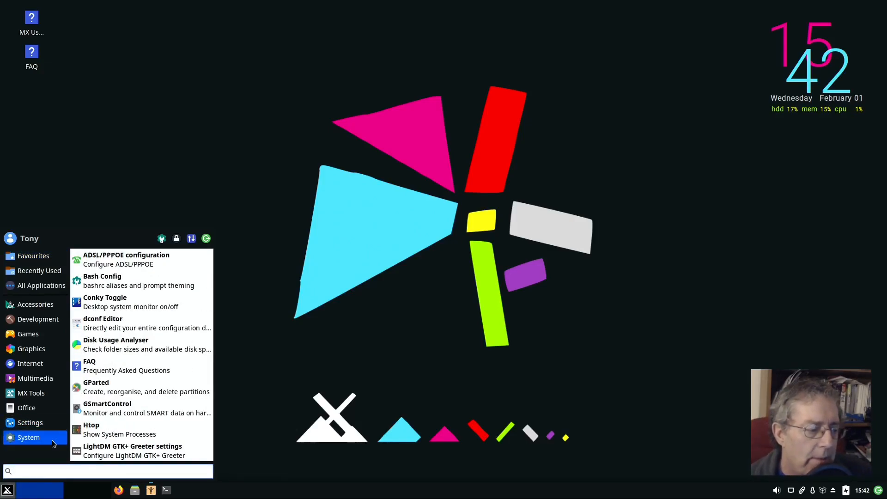
left_click(60, 121)
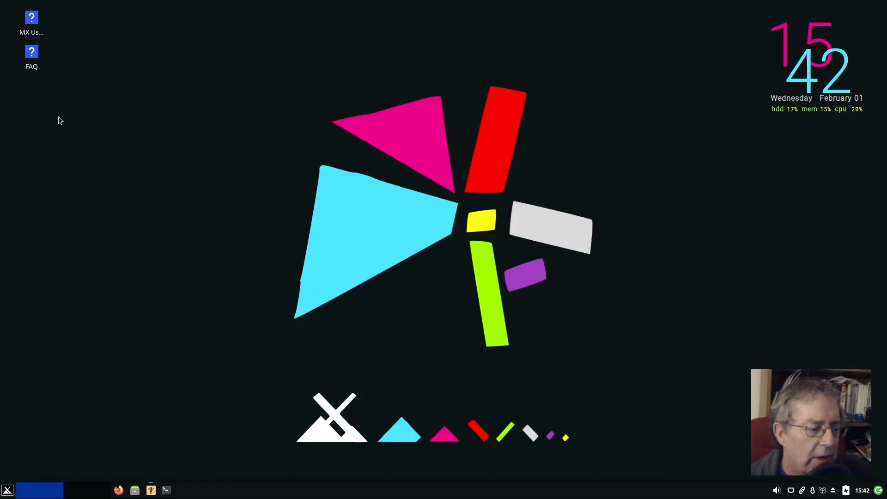
left_click(7, 489)
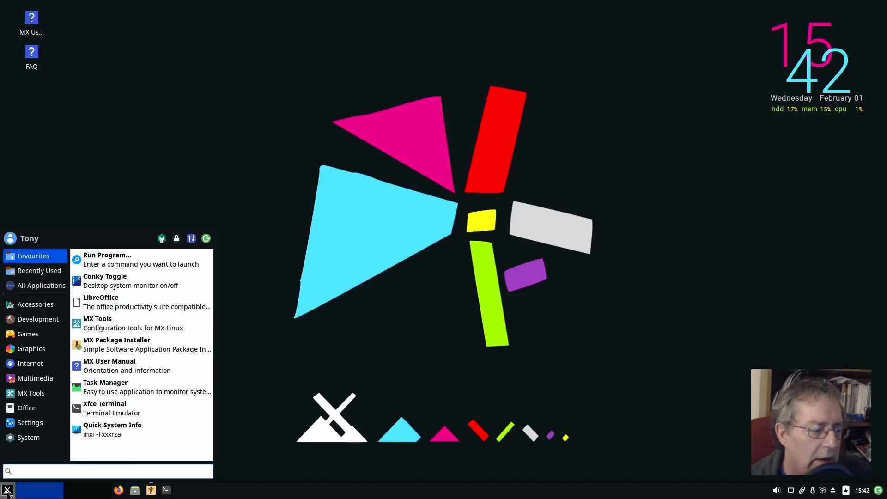
mouse_move(88, 490)
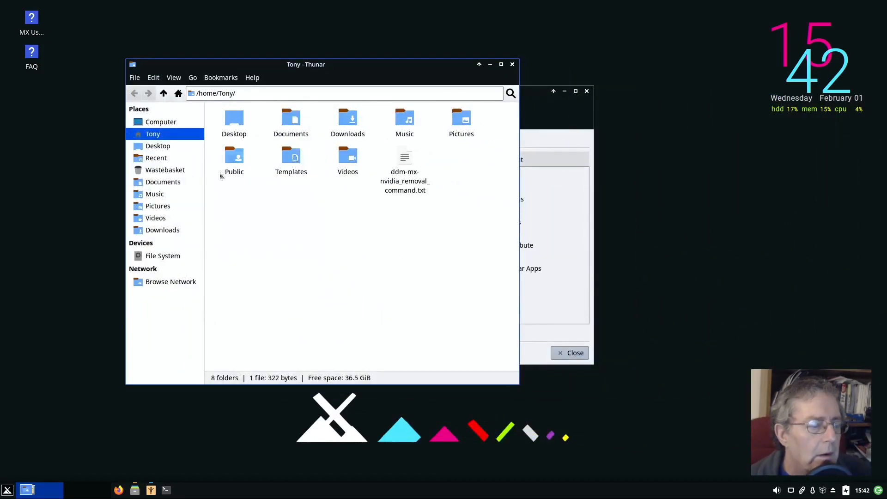
Step: Browse the network to INTEL-DESKTOP and open its Video share
left_click(171, 282)
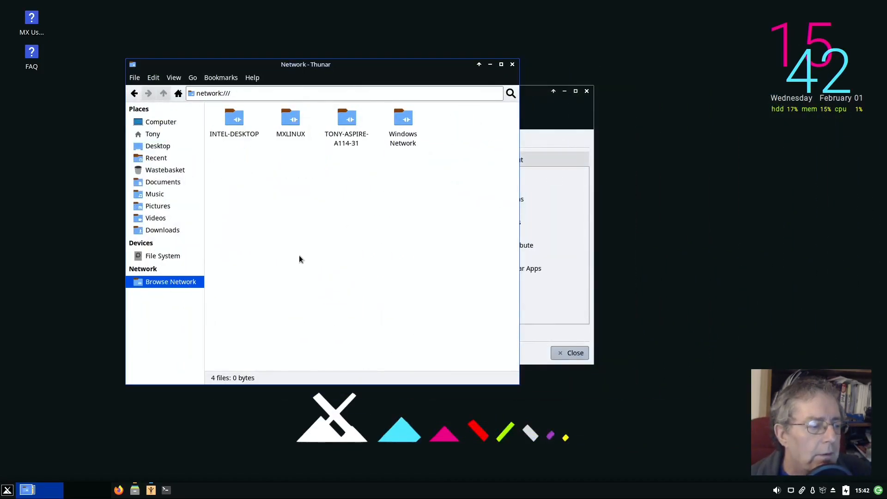
mouse_move(299, 252)
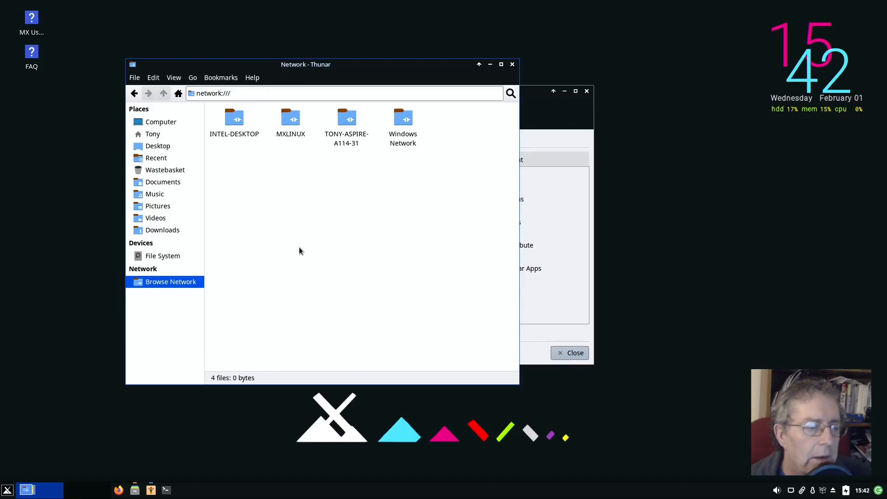
mouse_move(268, 170)
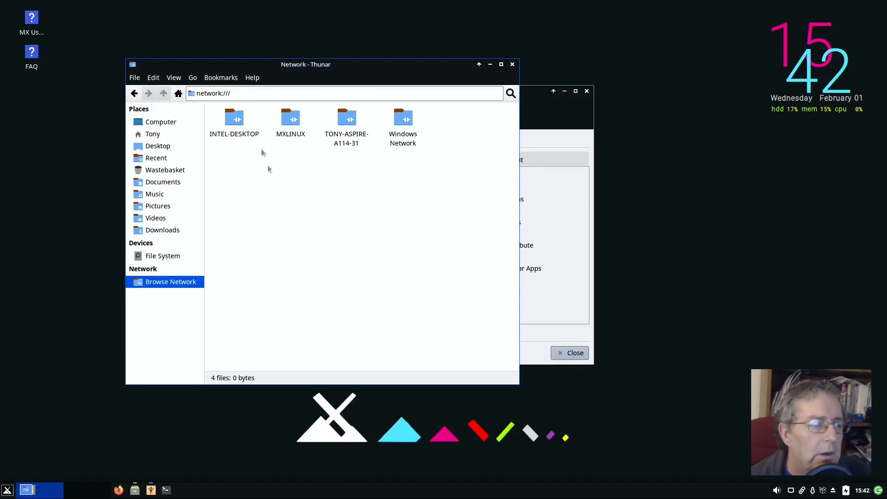
double_click(234, 118)
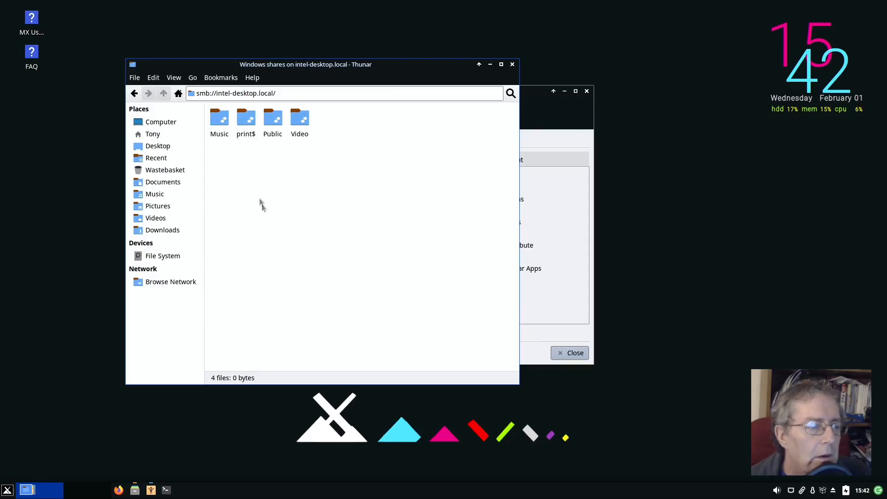
mouse_move(325, 133)
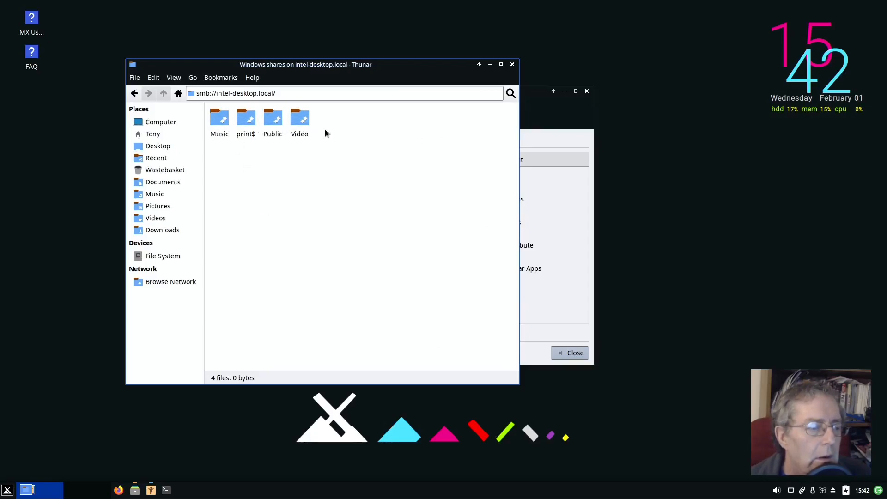
double_click(299, 119)
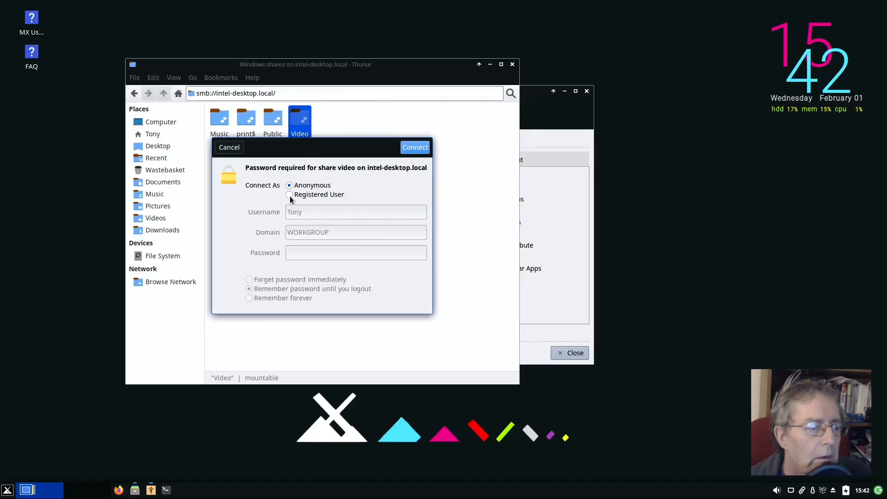
Step: Log in to the Video share as a registered user with the password
left_click(289, 194)
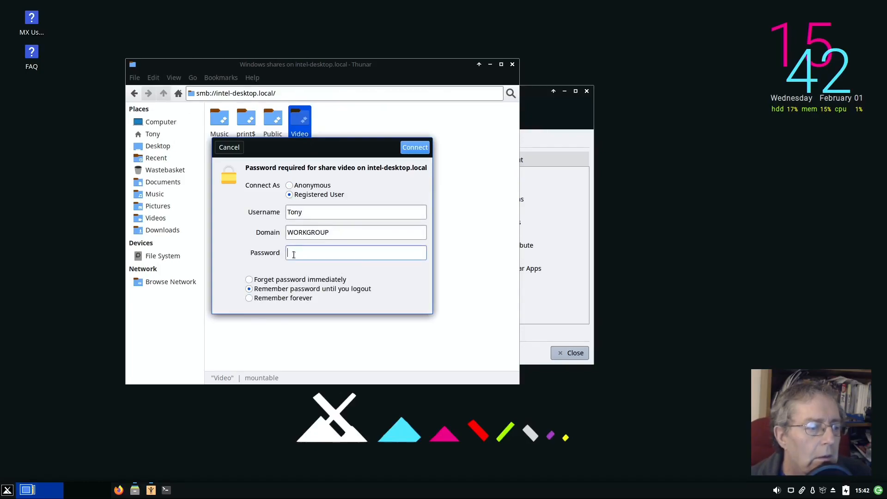
type("•")
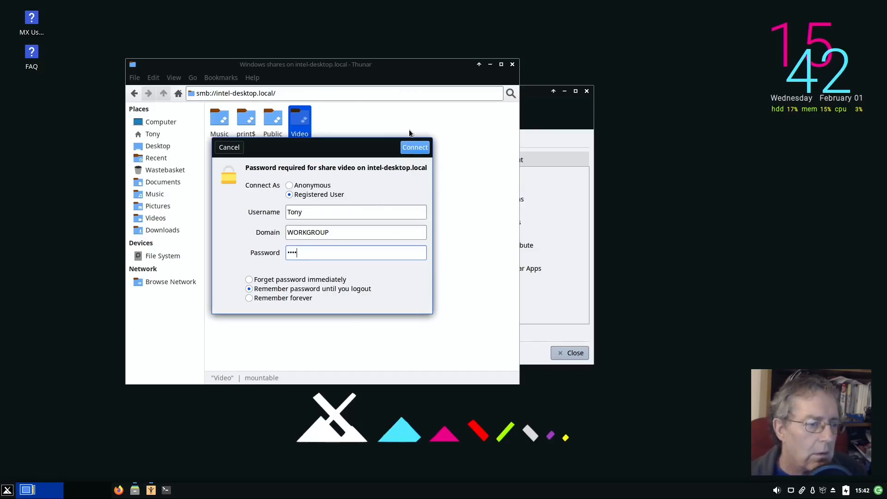
left_click(415, 147)
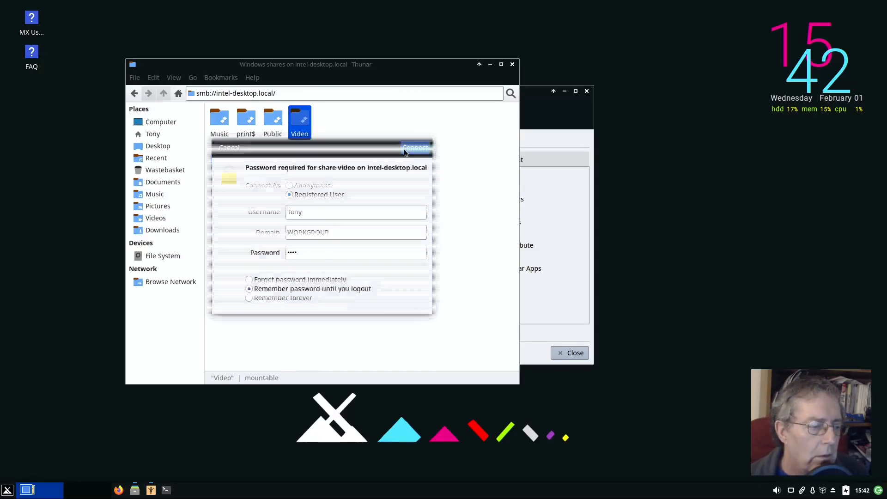
left_click(415, 147)
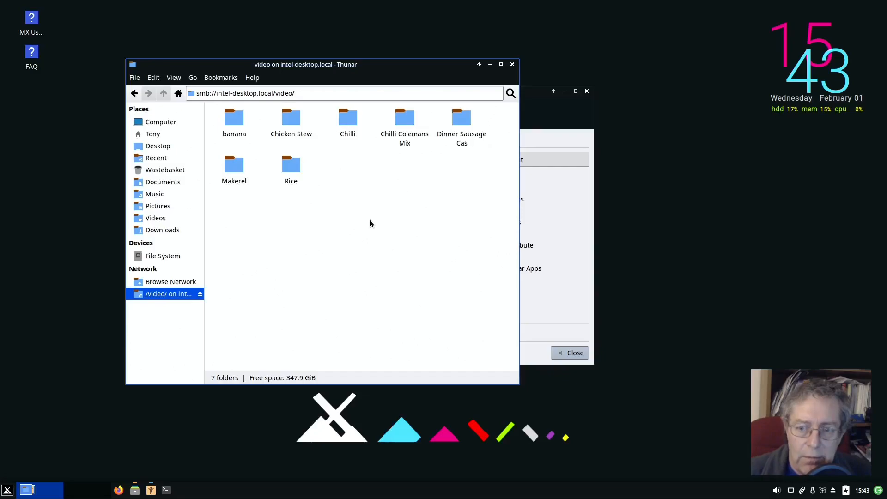
mouse_move(484, 4)
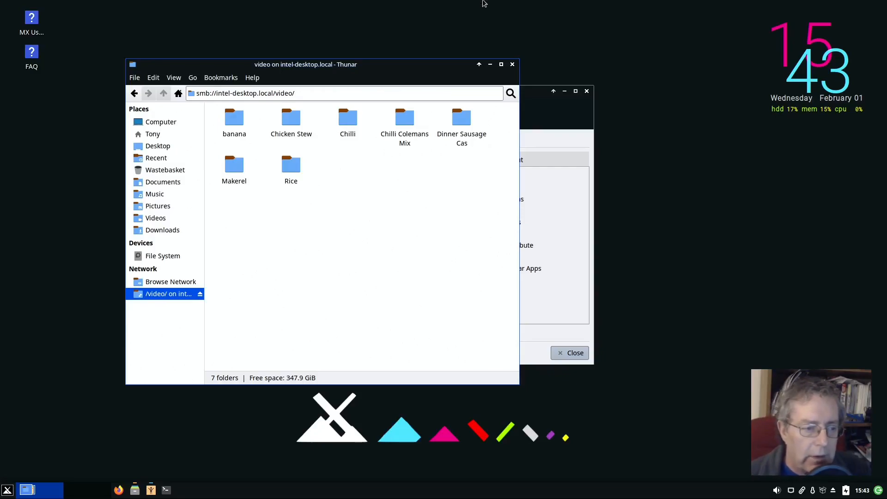
mouse_move(670, 50)
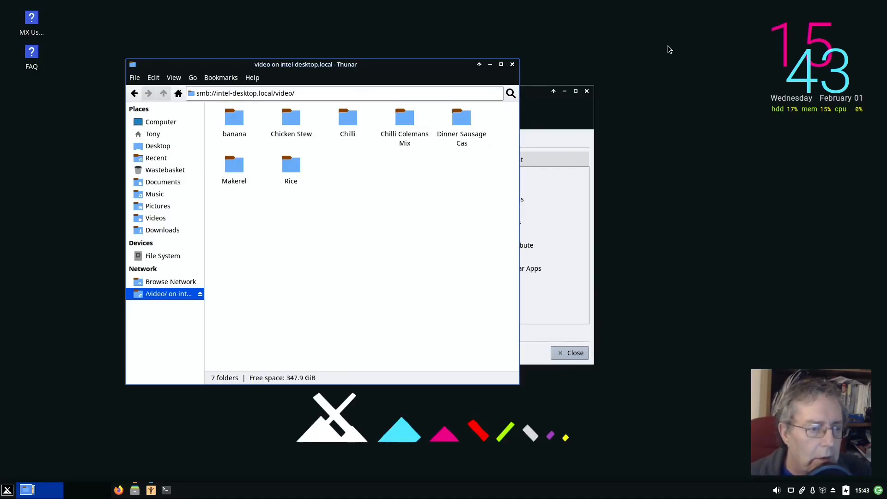
mouse_move(813, 31)
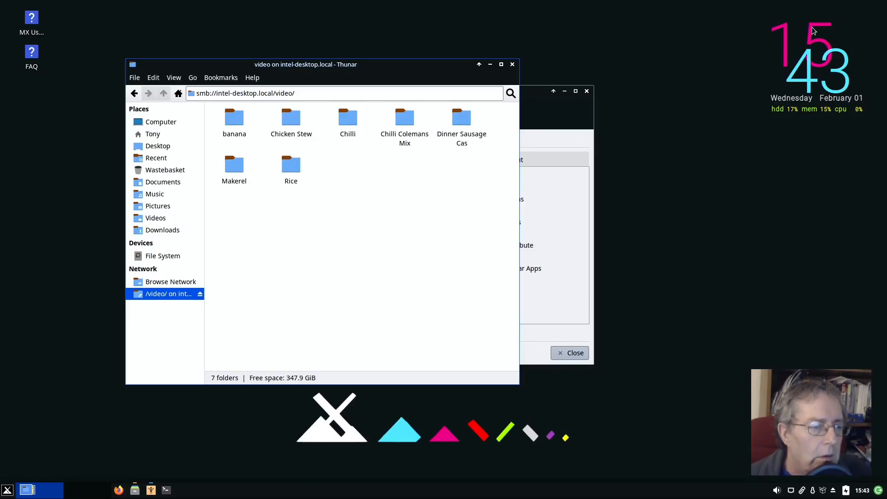
mouse_move(856, 31)
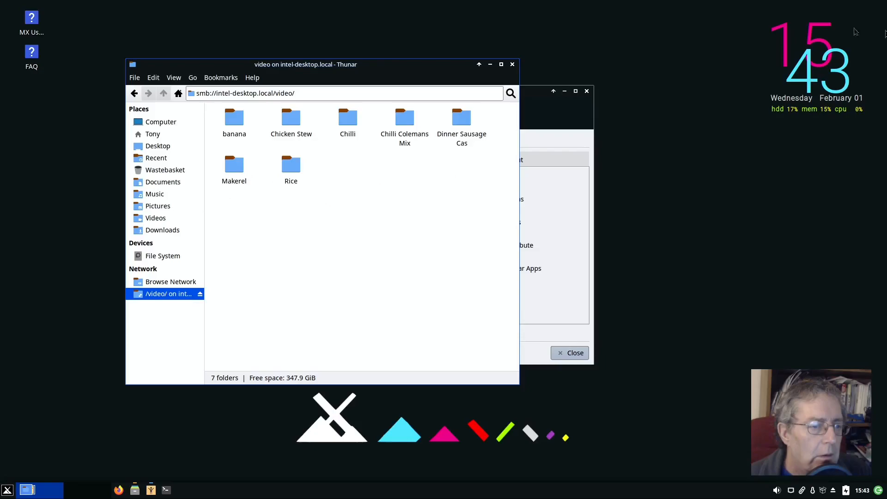
mouse_move(697, 199)
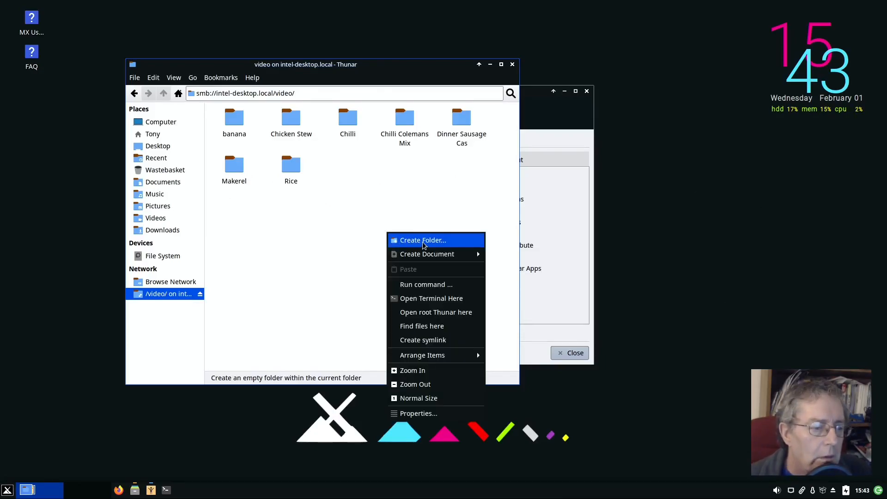
Step: Create 'New Folder' on the Video share, open it empty, then close Thunar
left_click(421, 240)
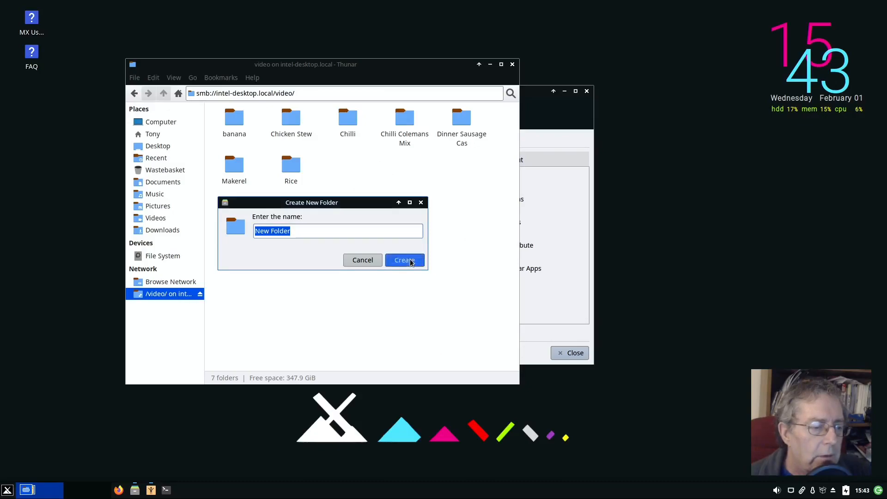
left_click(405, 260)
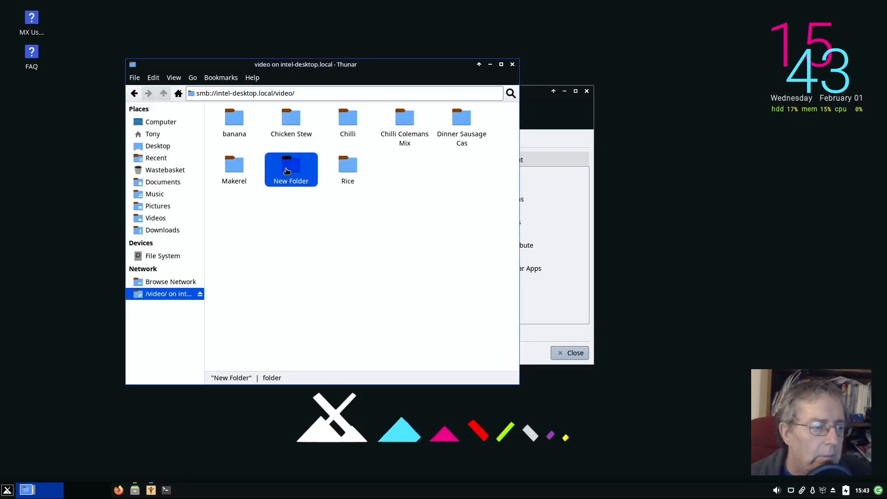
double_click(291, 170)
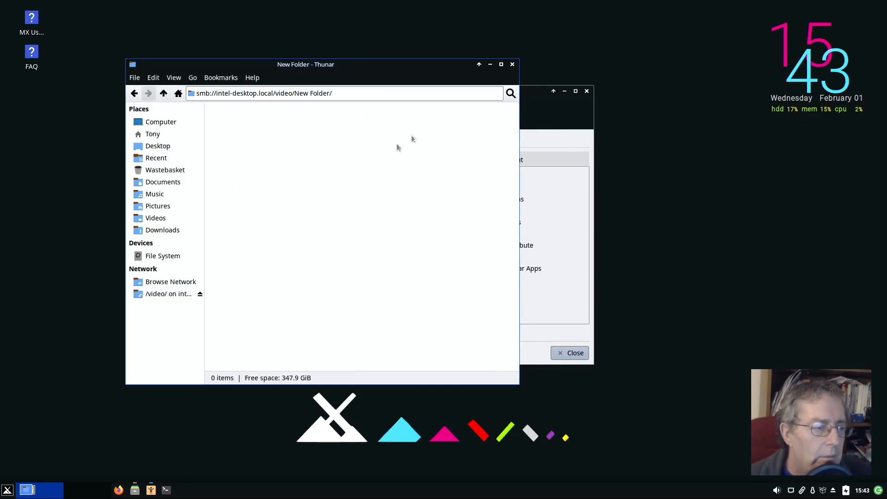
left_click(512, 64)
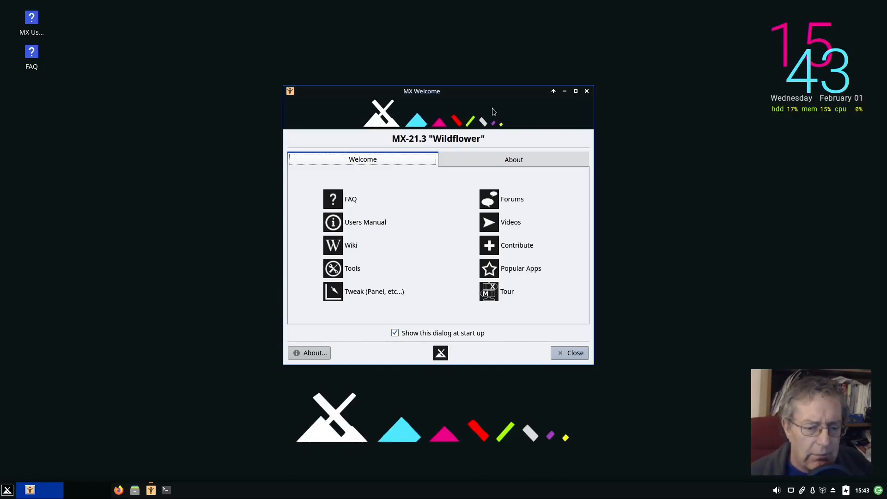
mouse_move(109, 423)
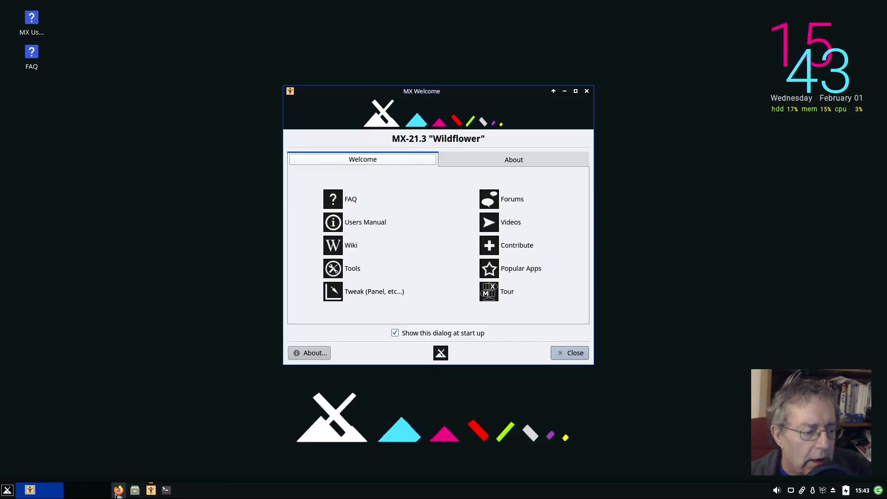
mouse_move(140, 301)
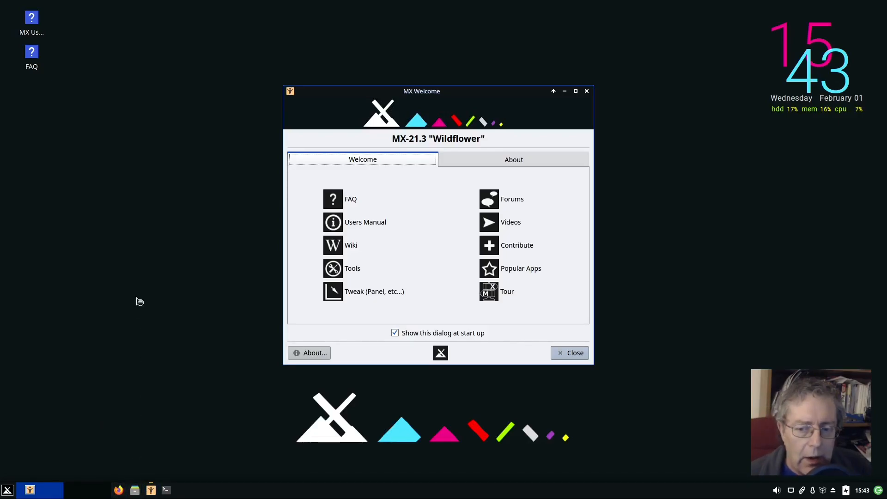
mouse_move(135, 310)
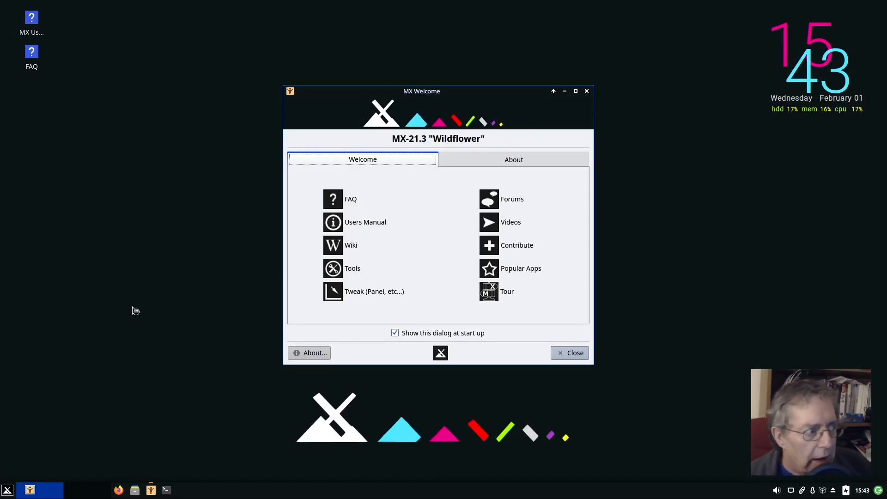
Step: Launch Firefox from the taskbar icon
left_click(118, 489)
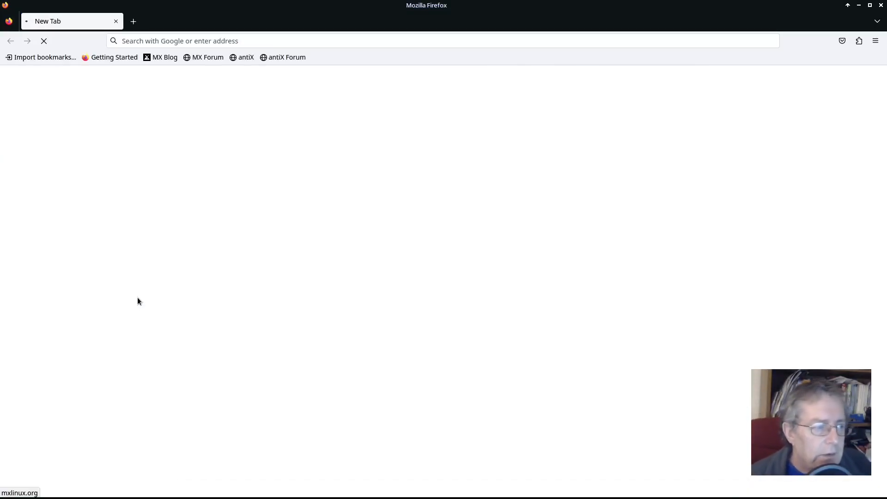
Step: Search for 'google chrome' from the address bar of a new tab
left_click(164, 57)
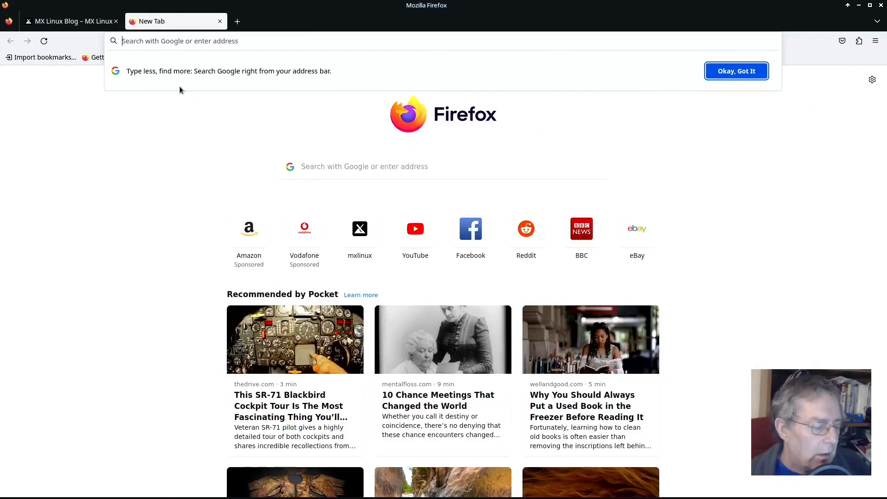
type("g")
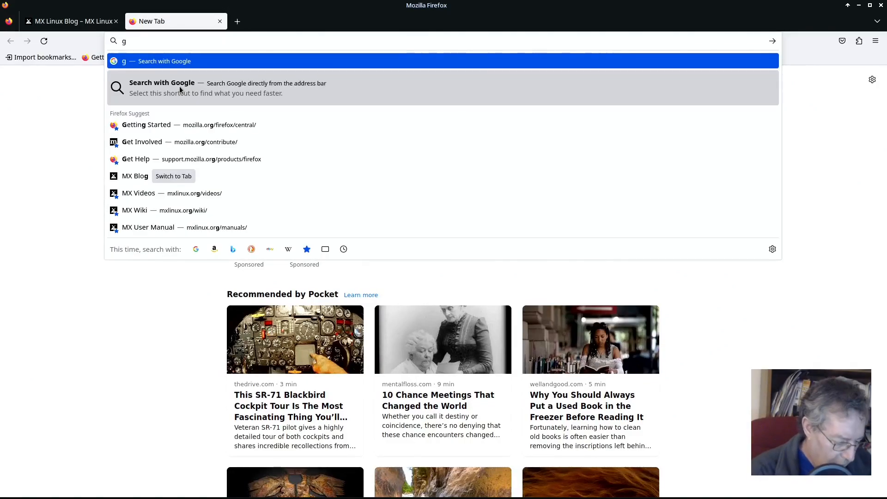
type("oog")
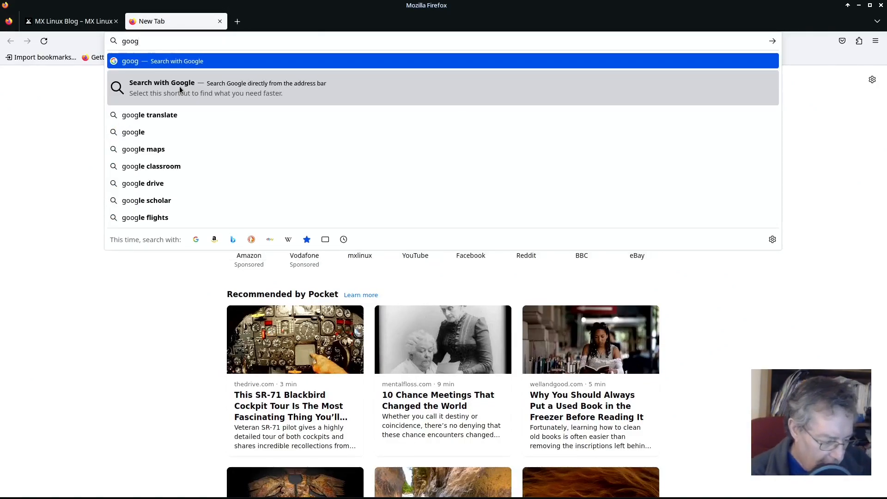
type("le")
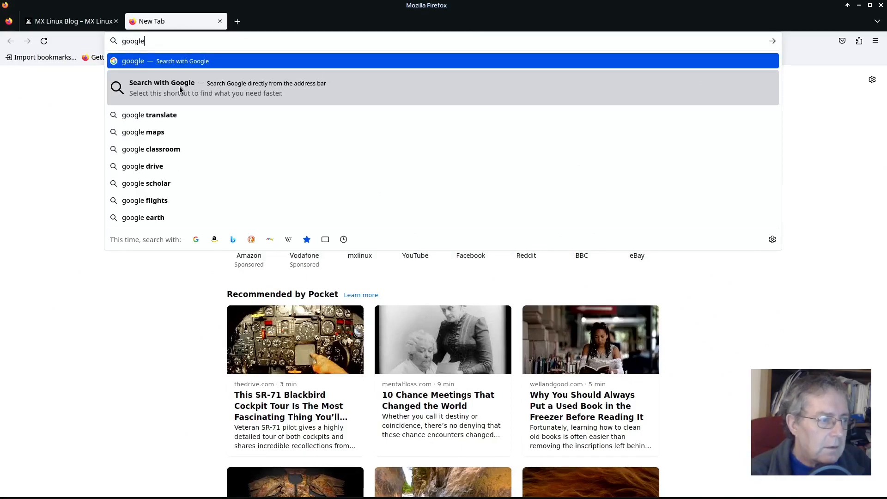
type("c")
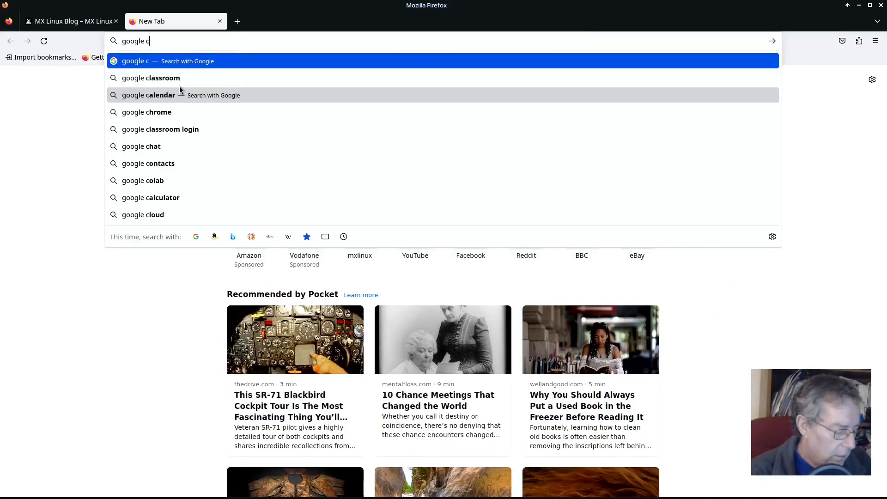
type("hrome")
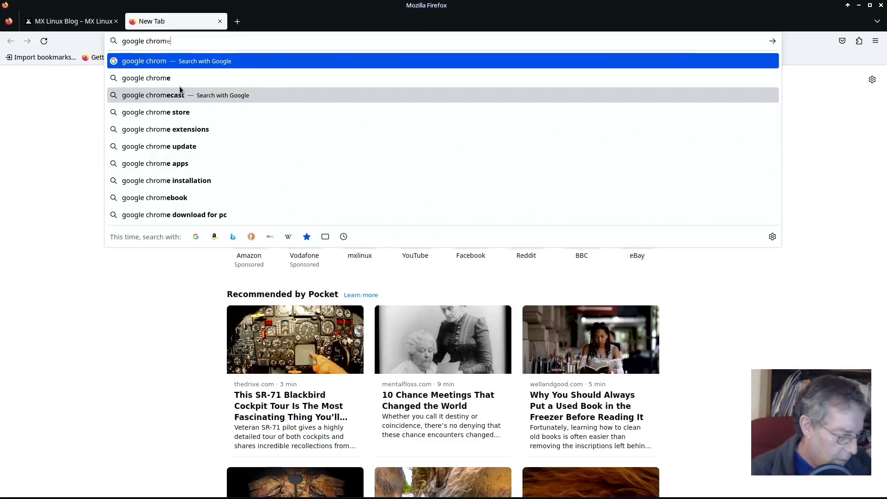
type("e")
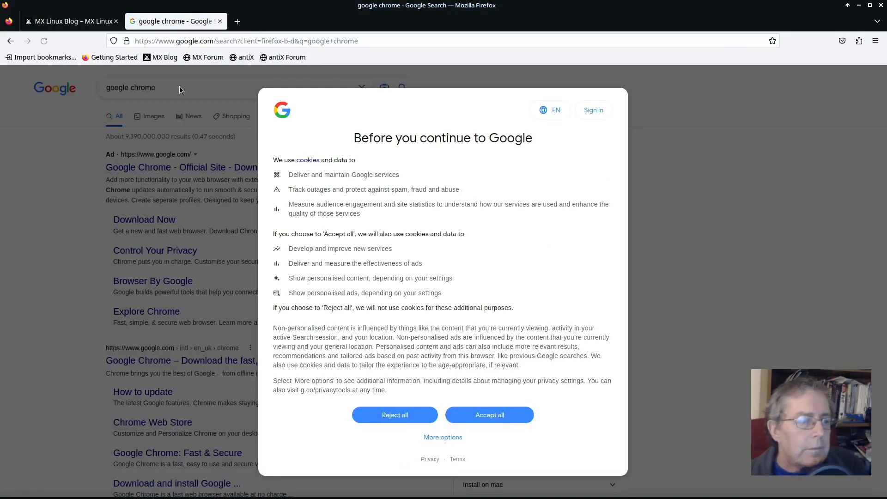
mouse_move(209, 96)
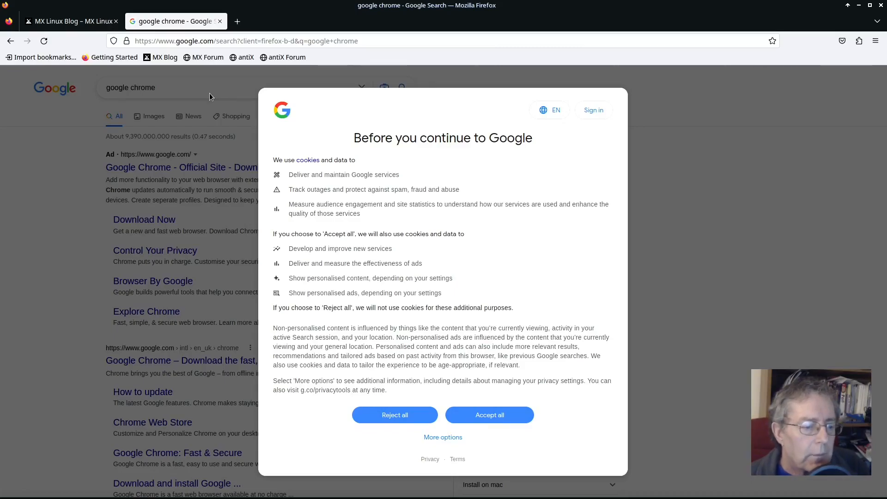
mouse_move(602, 421)
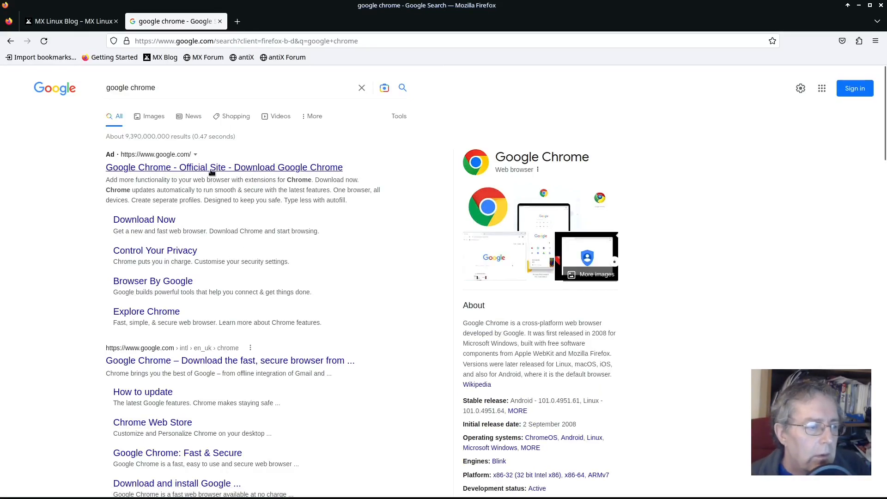
Step: From the official Chrome site, accept terms and download the 64 bit .deb package
left_click(224, 167)
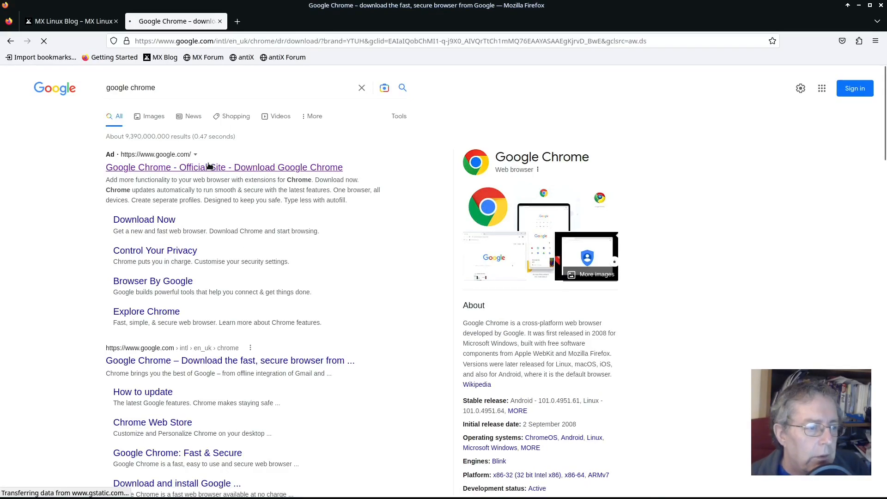
left_click(224, 166)
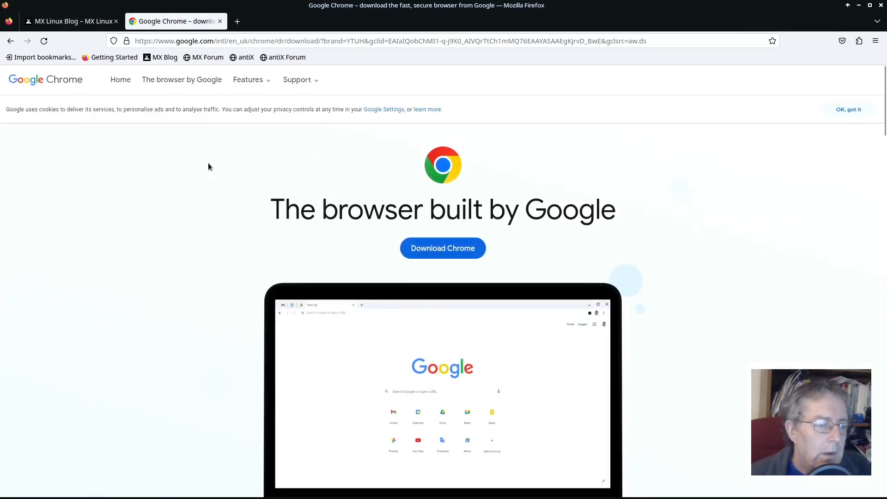
scroll("down", 3)
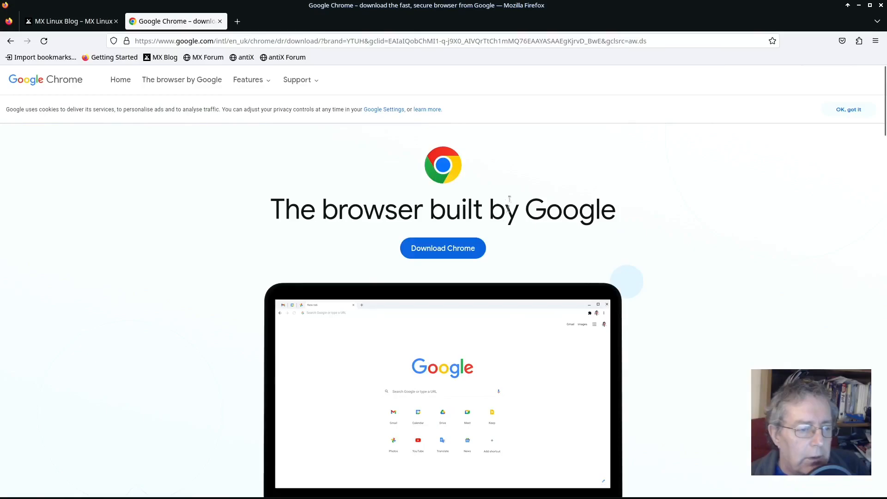
left_click(443, 248)
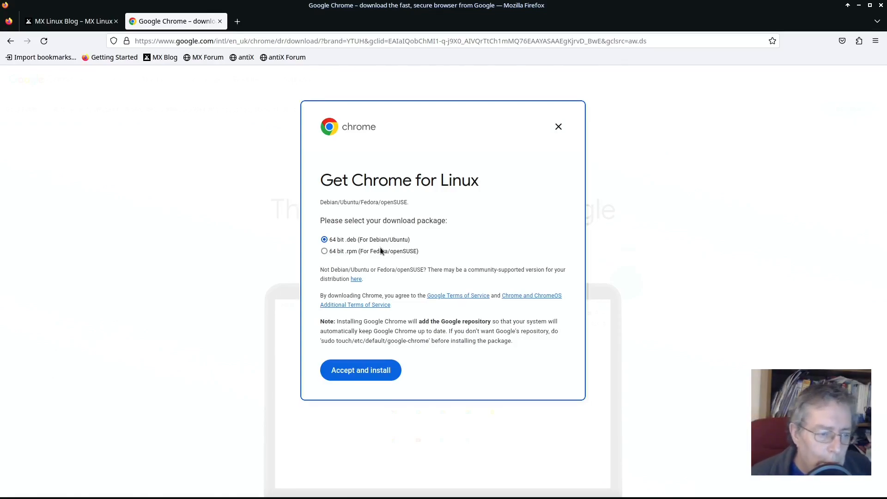
mouse_move(382, 255)
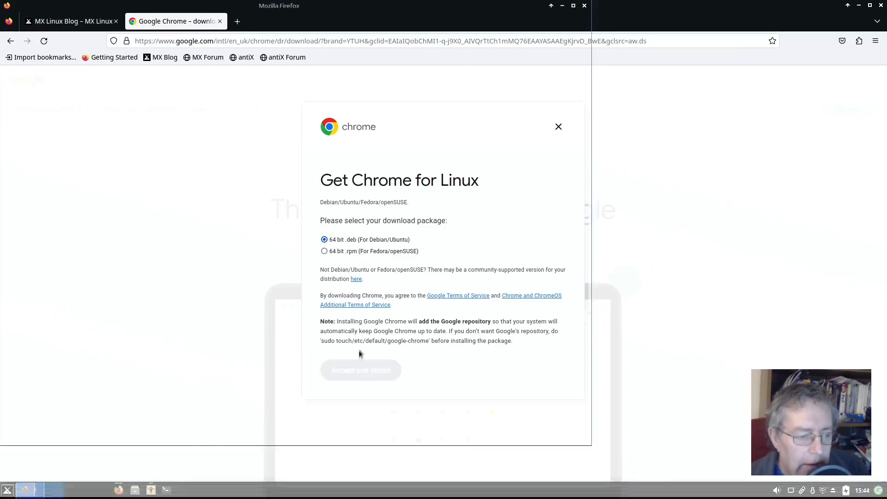
left_click(360, 370)
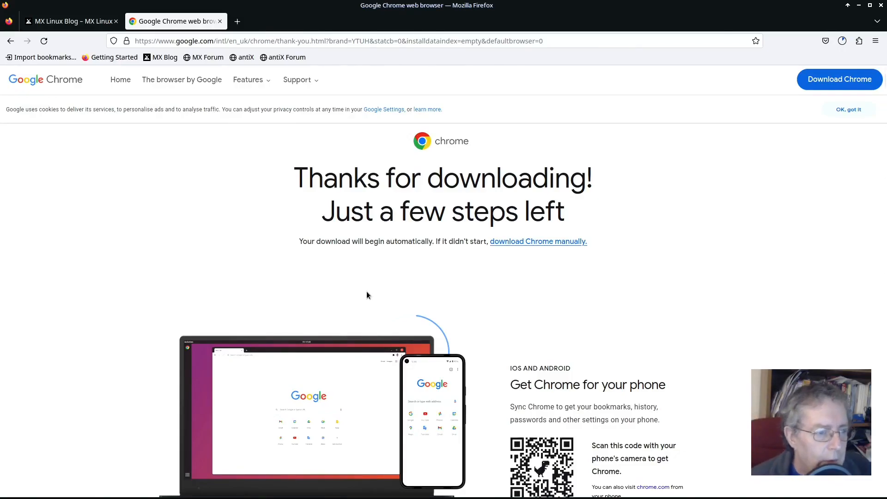
mouse_move(376, 260)
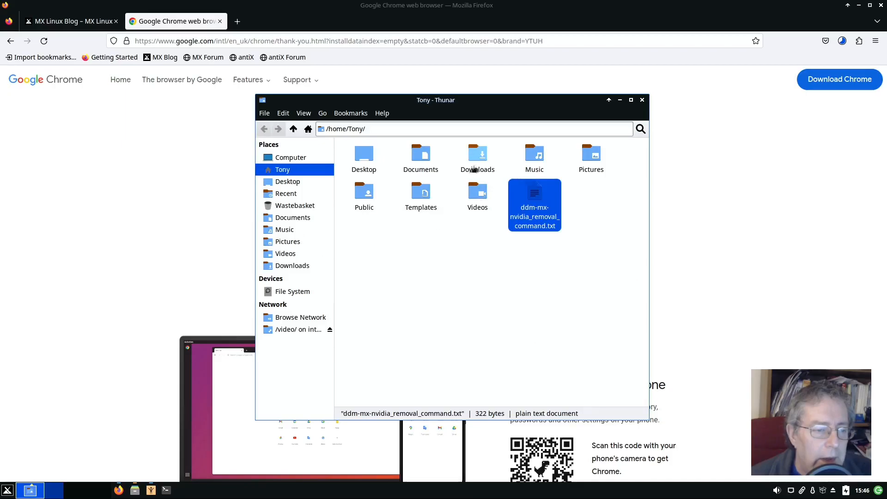
Step: Open Downloads and select the finished google-chrome-stable_current_amd64.deb package
left_click(292, 265)
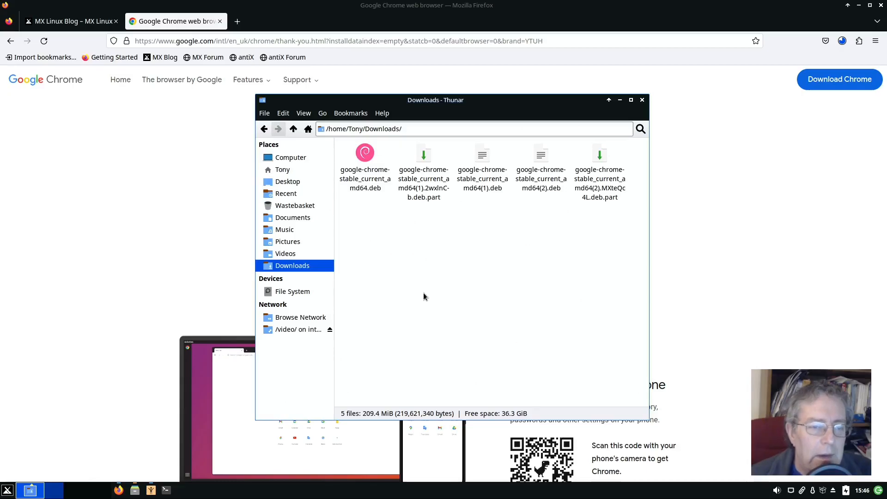
mouse_move(791, 47)
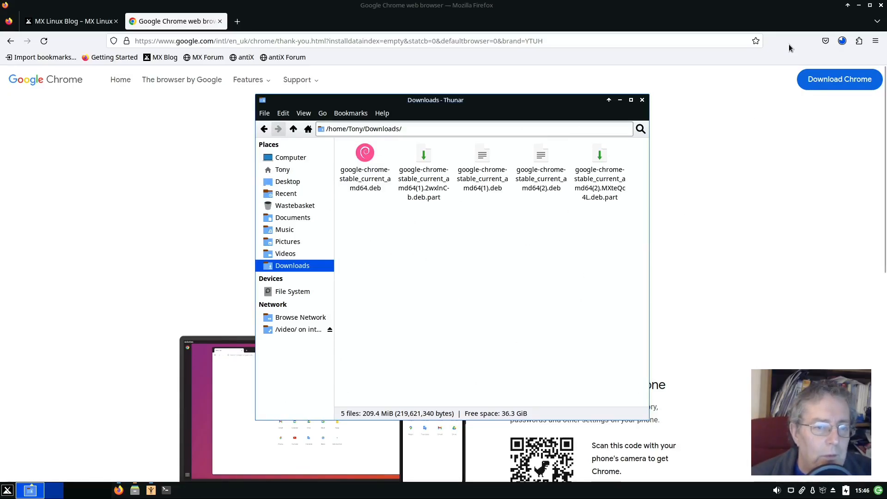
mouse_move(753, 176)
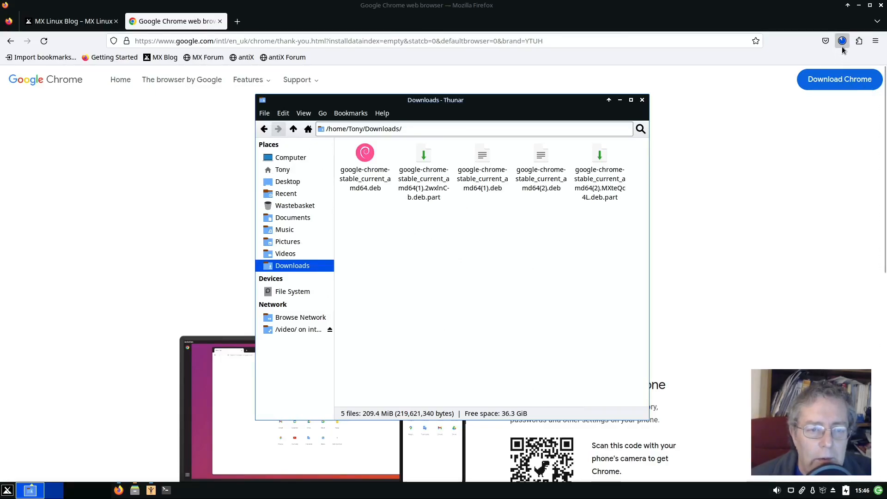
mouse_move(842, 40)
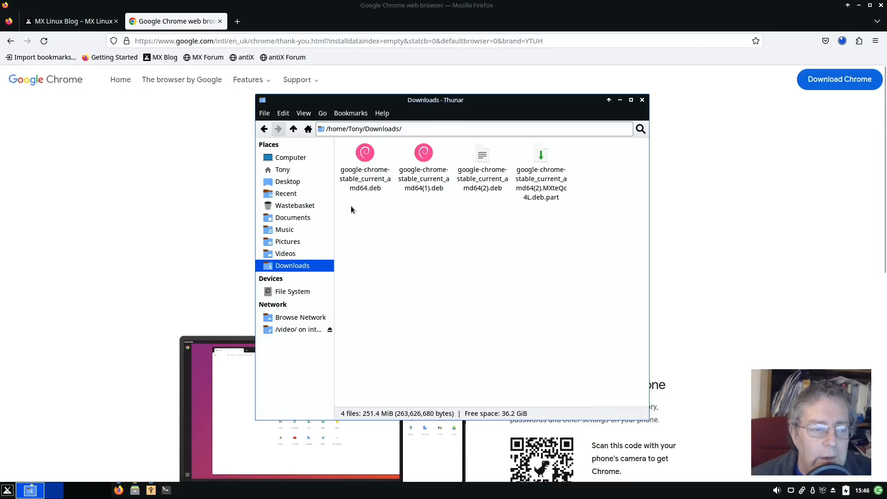
mouse_move(377, 220)
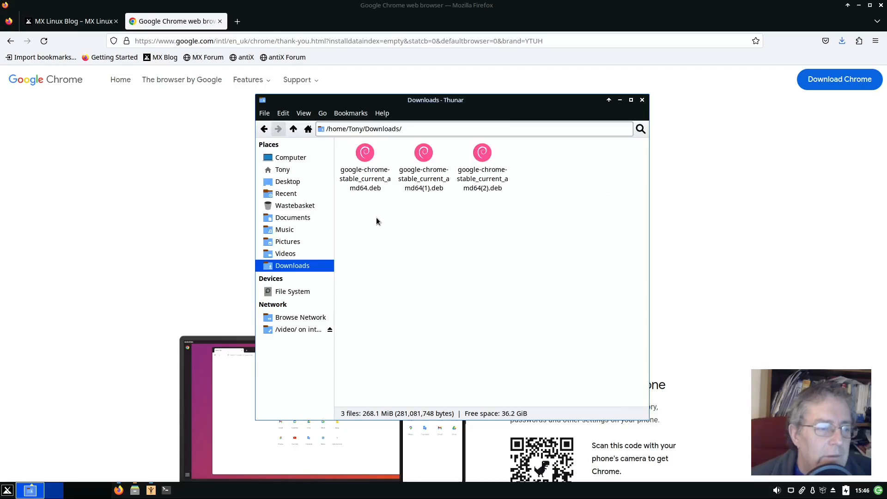
left_click(365, 153)
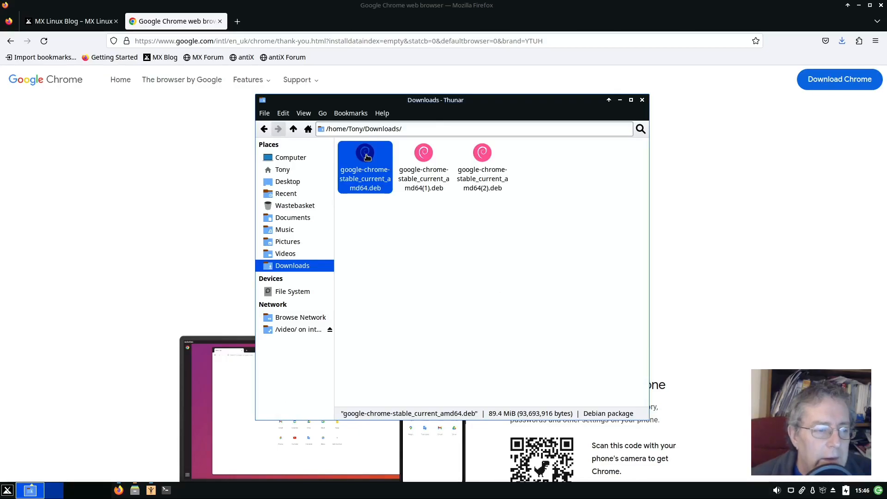
Step: Install google-chrome-stable from the .deb, authenticating and confirming apt with 'y'
double_click(365, 165)
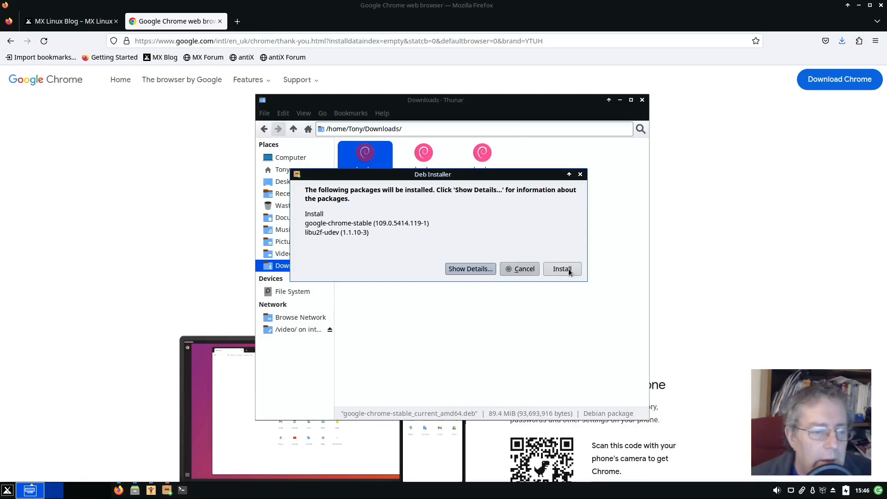
left_click(562, 269)
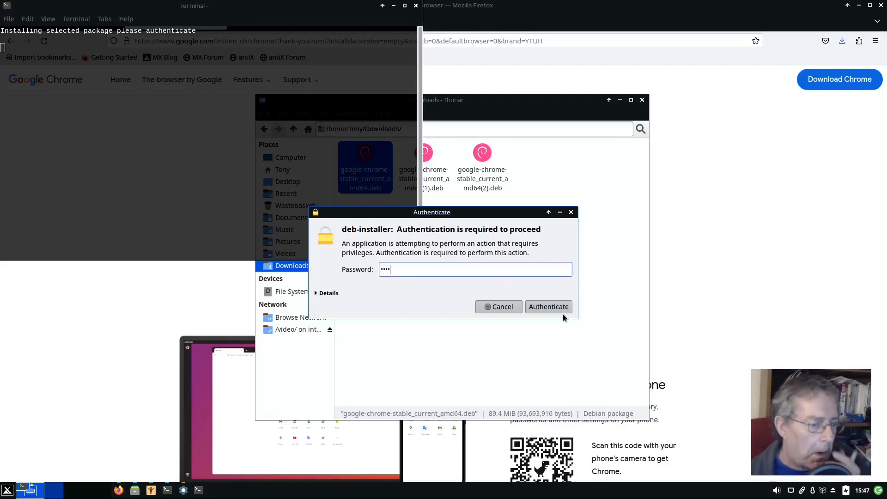
left_click(548, 306)
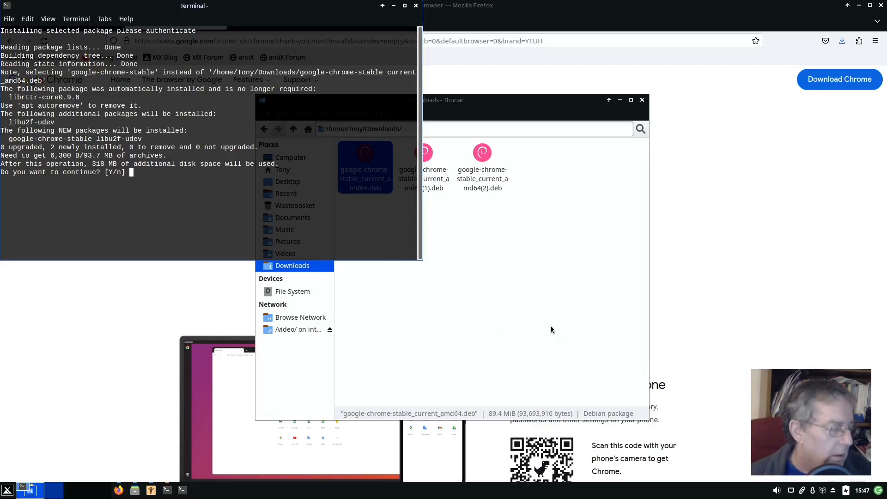
type("y")
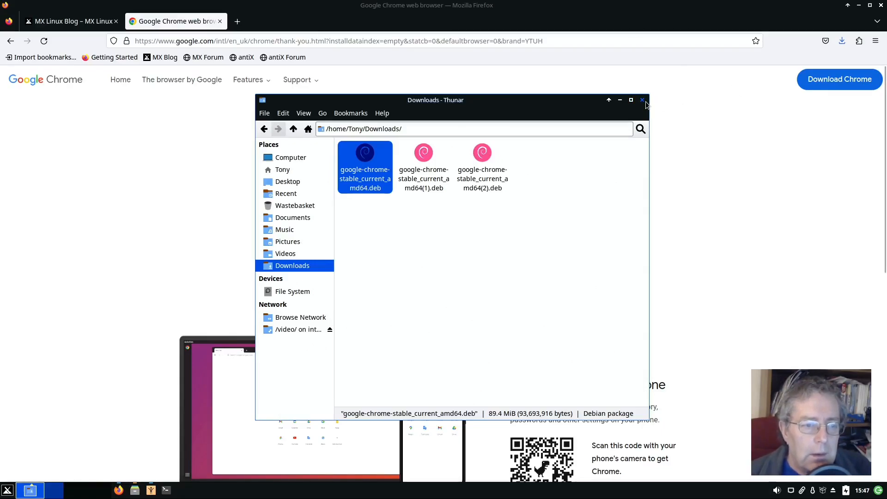
Step: Close Thunar and start Google Chrome from the Whisker menu
left_click(642, 100)
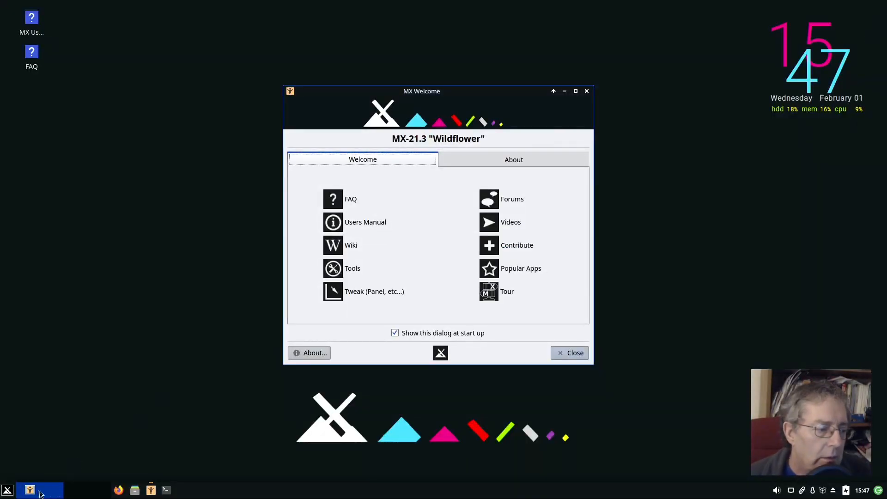
left_click(8, 490)
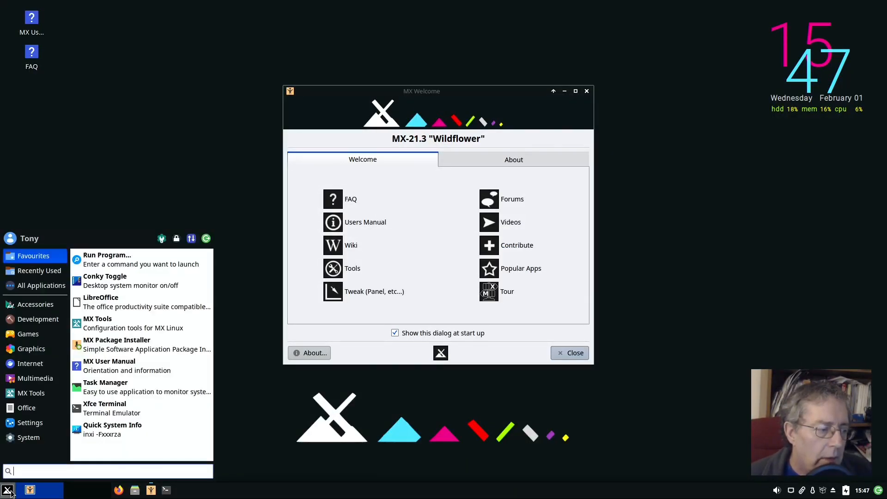
left_click(30, 364)
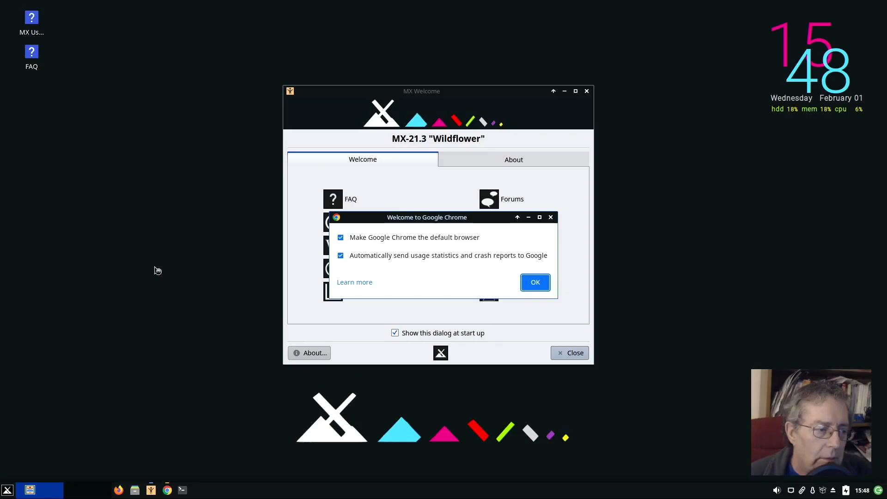
mouse_move(300, 294)
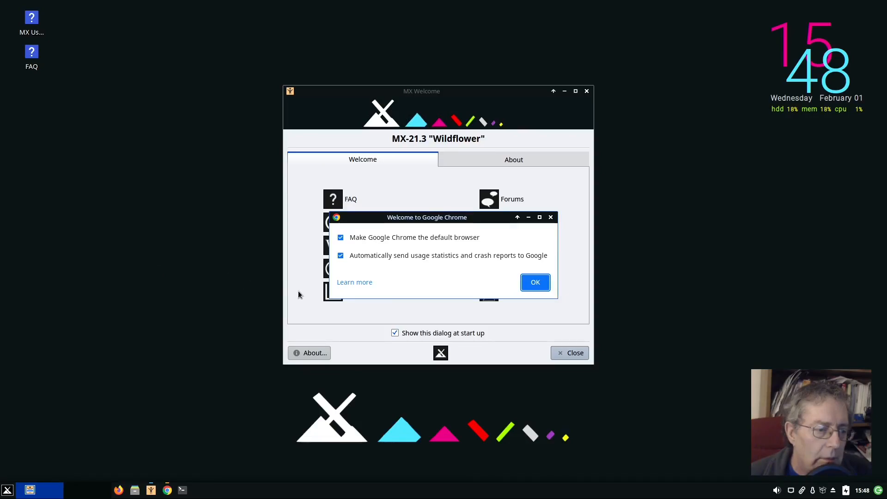
Step: Untick usage statistics and crash reporting in Chrome's first-run dialog, keeping Chrome as default, and confirm
left_click(340, 255)
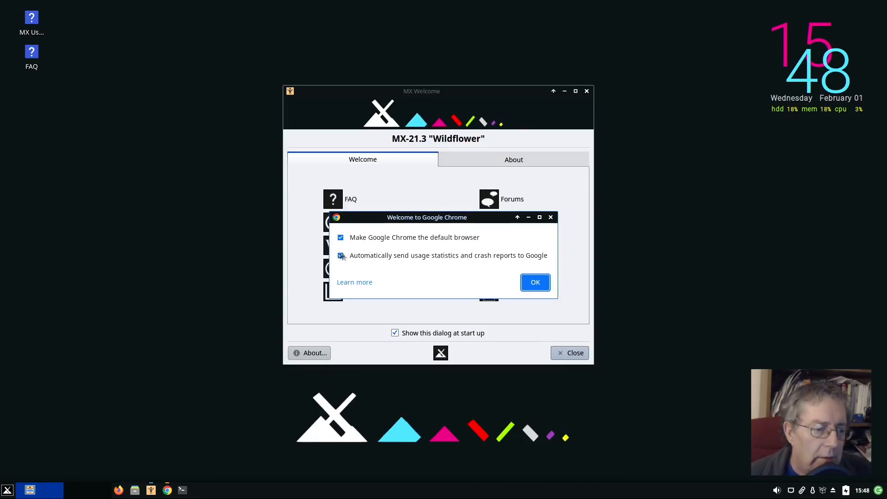
left_click(340, 255)
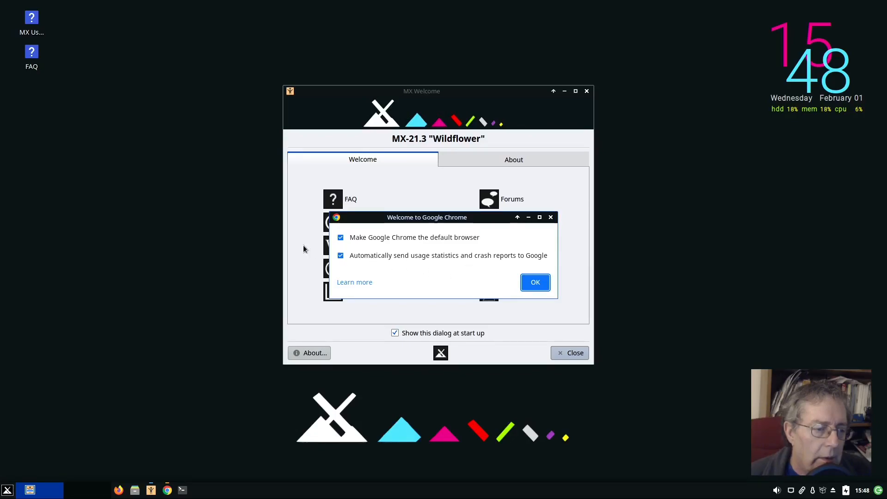
left_click(340, 255)
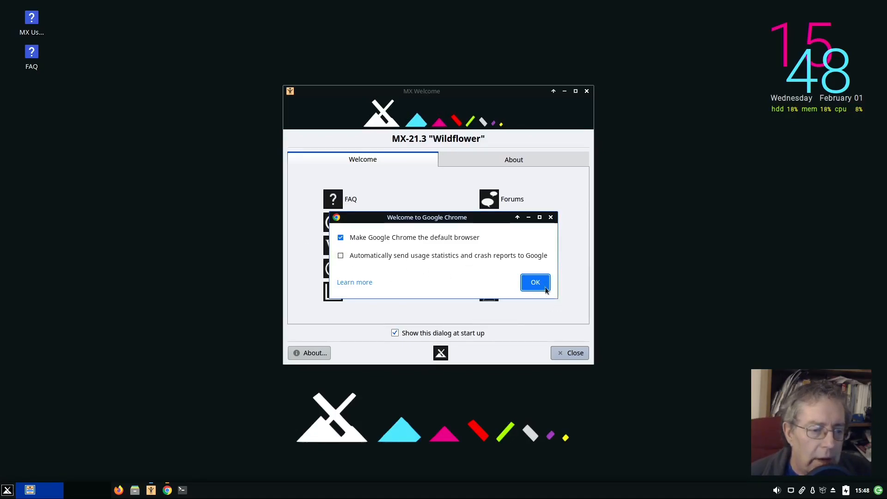
left_click(534, 282)
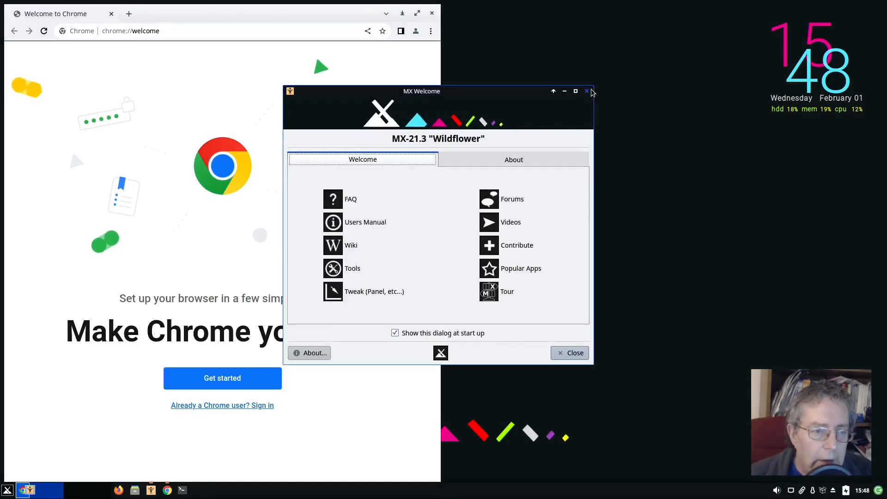
Step: Close the MX Welcome window, leaving Chrome's welcome page on the desktop
left_click(587, 91)
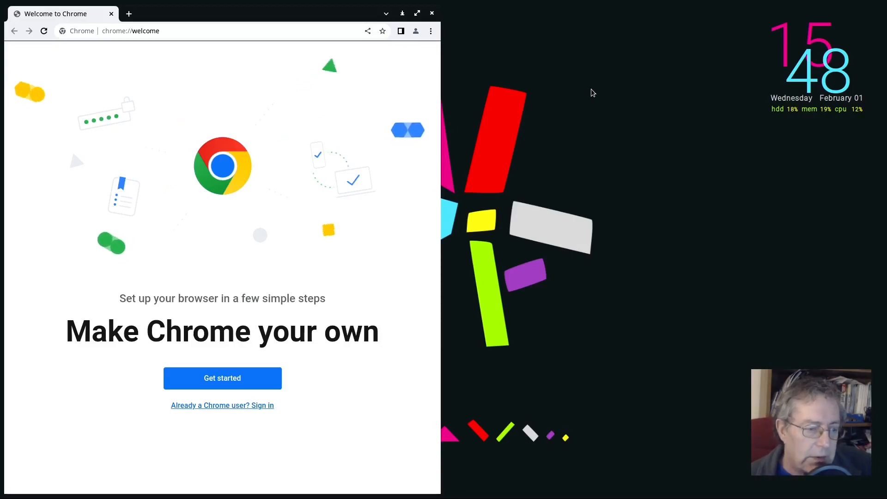
mouse_move(541, 140)
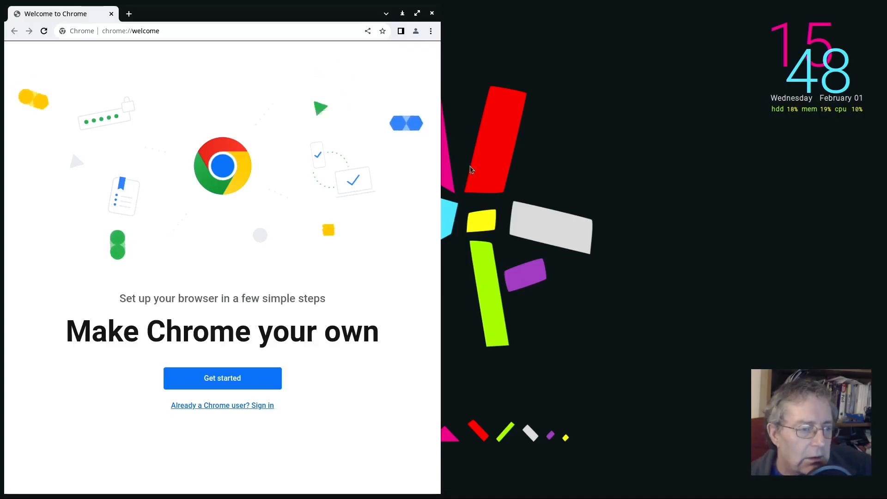
mouse_move(520, 131)
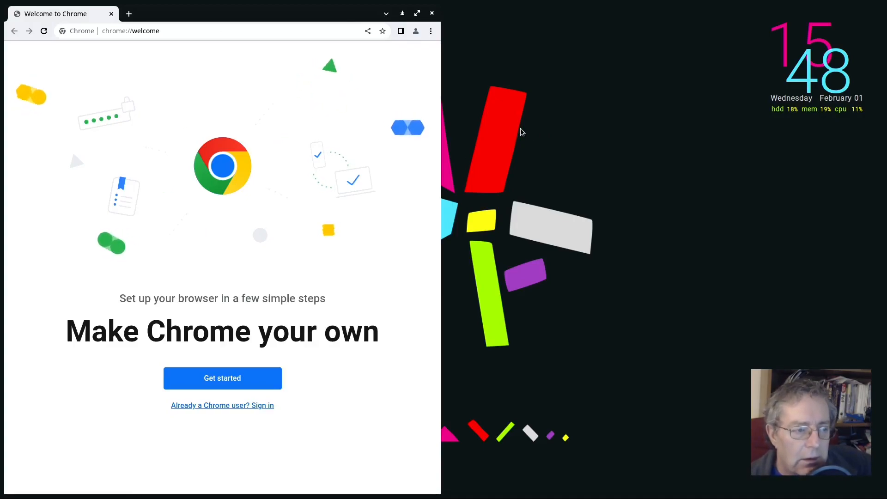